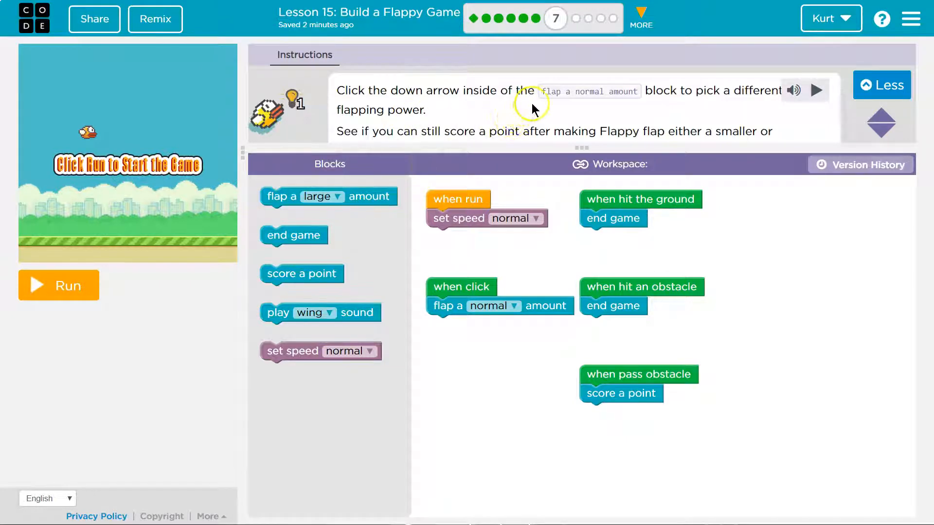
mouse_move(671, 89)
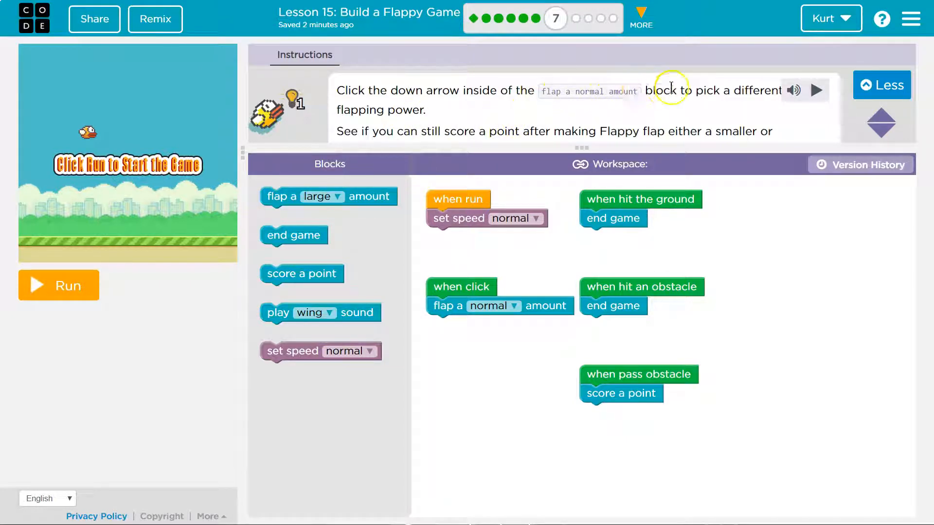
mouse_move(817, 124)
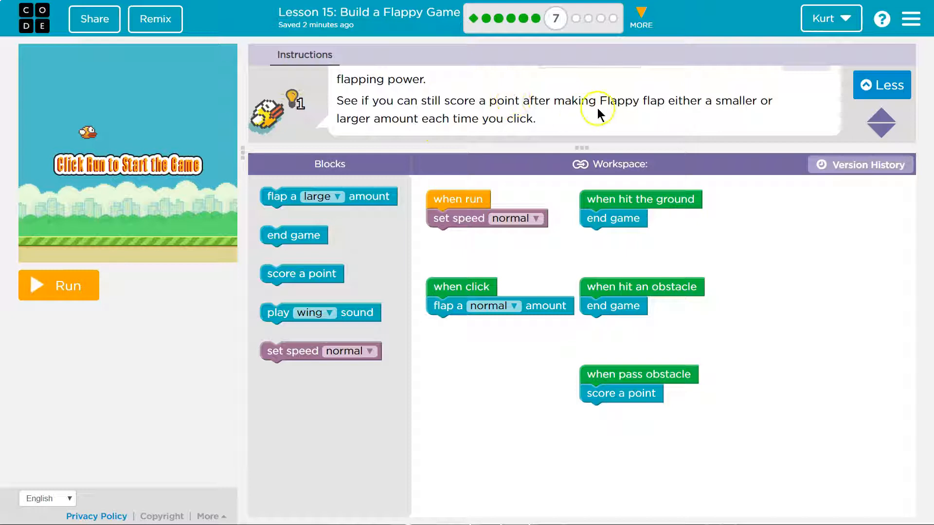
mouse_move(645, 106)
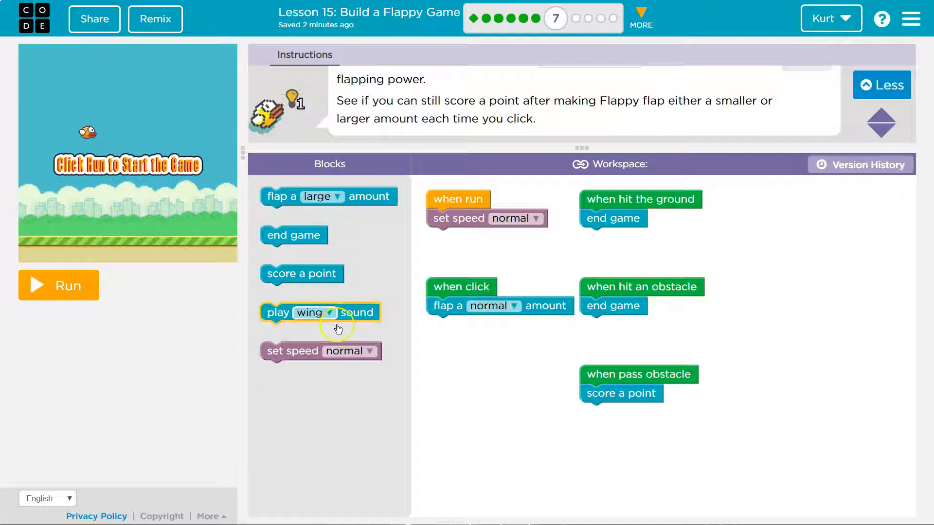
Set the click handler's flap block to a random amount for Puzzle 7.
left_click(338, 197)
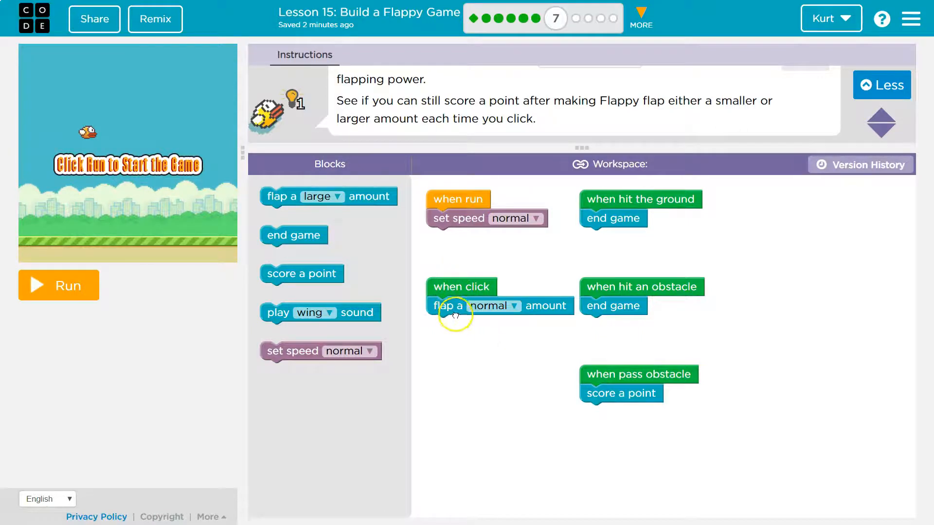
left_click(489, 306)
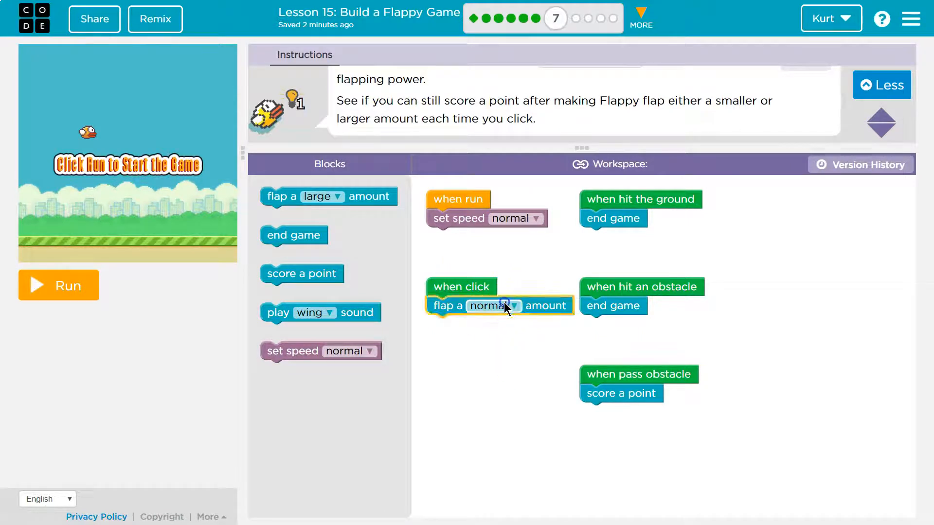
left_click(513, 305)
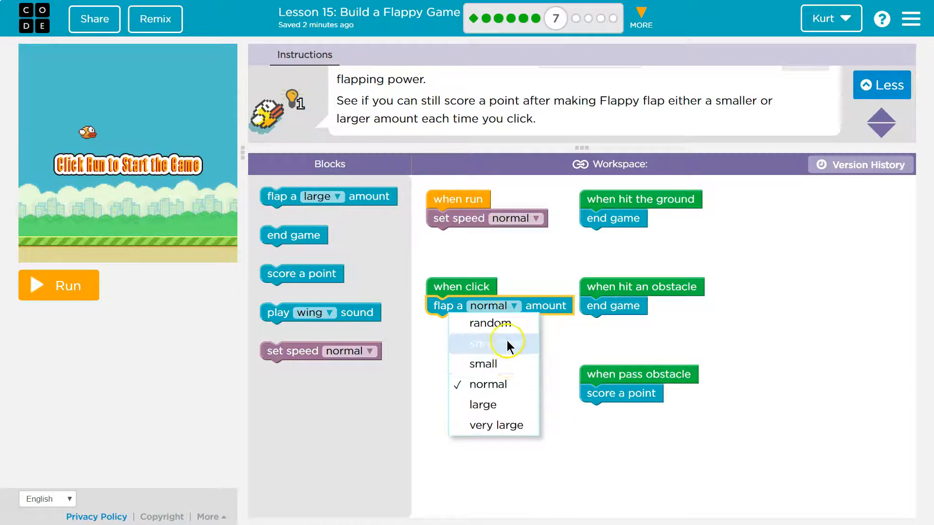
left_click(491, 323)
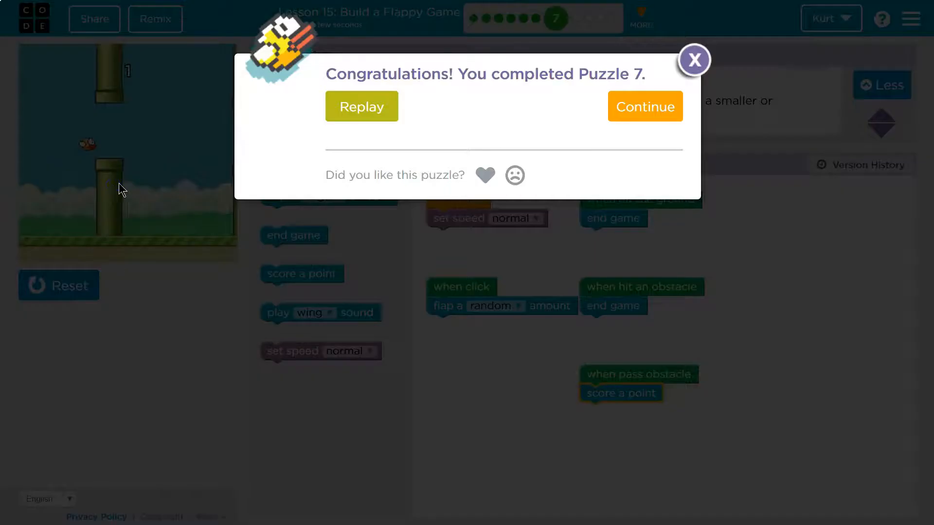
Dismiss the Congratulations message and try very large, then very small flap amounts.
left_click(693, 60)
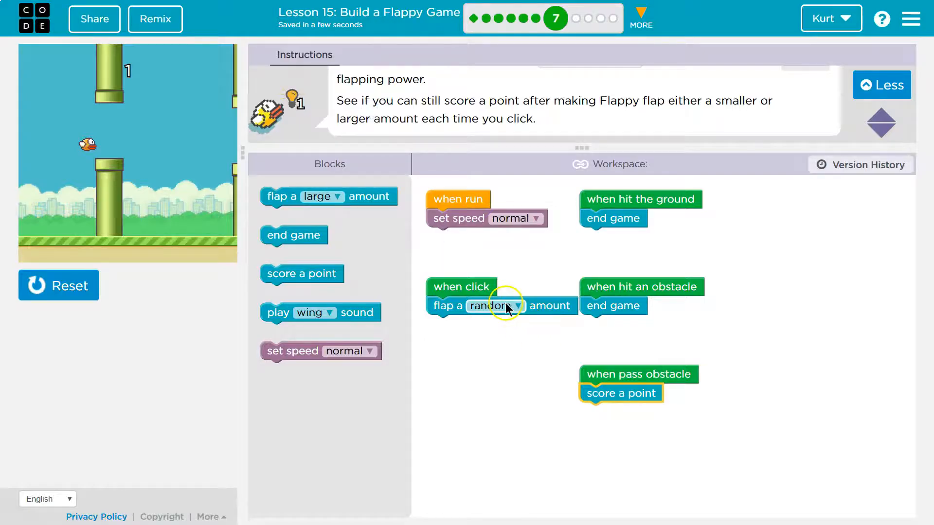
left_click(491, 306)
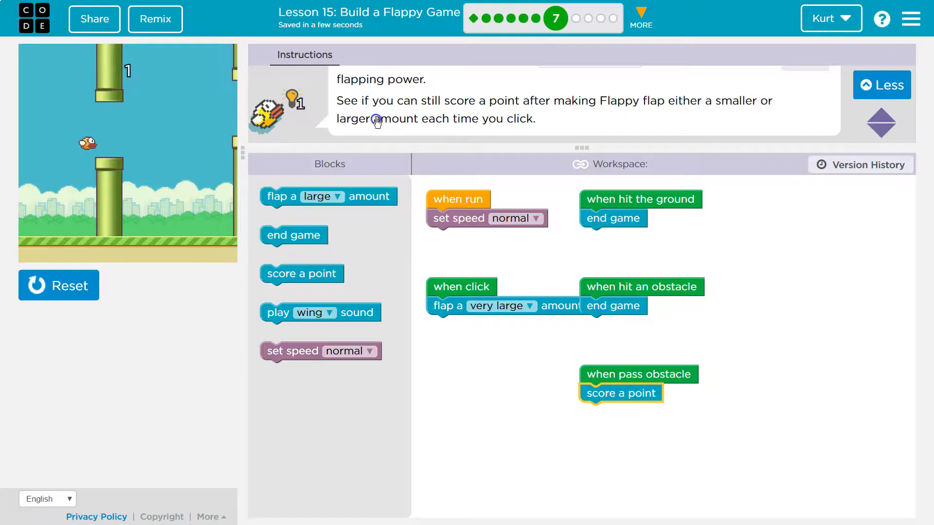
left_click(530, 307)
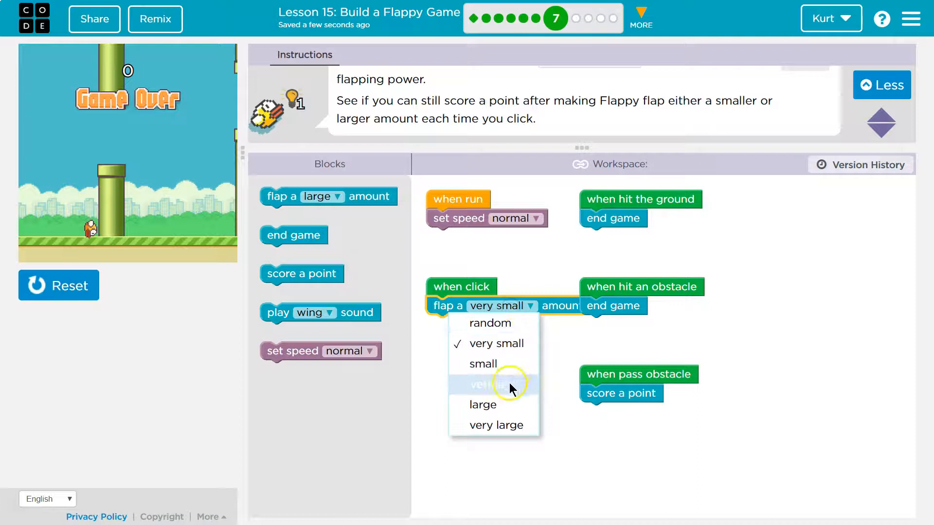
Change the click flap amount from very small to large and run the game.
left_click(483, 405)
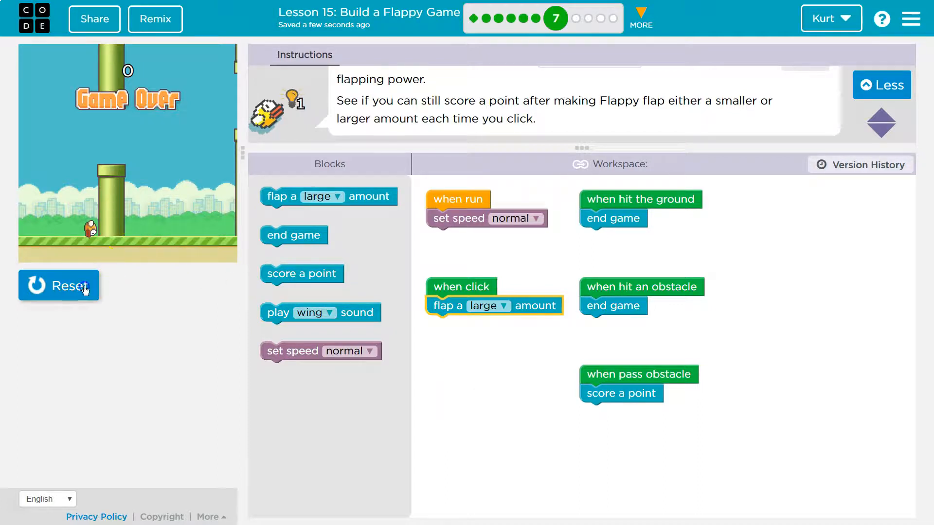
left_click(58, 285)
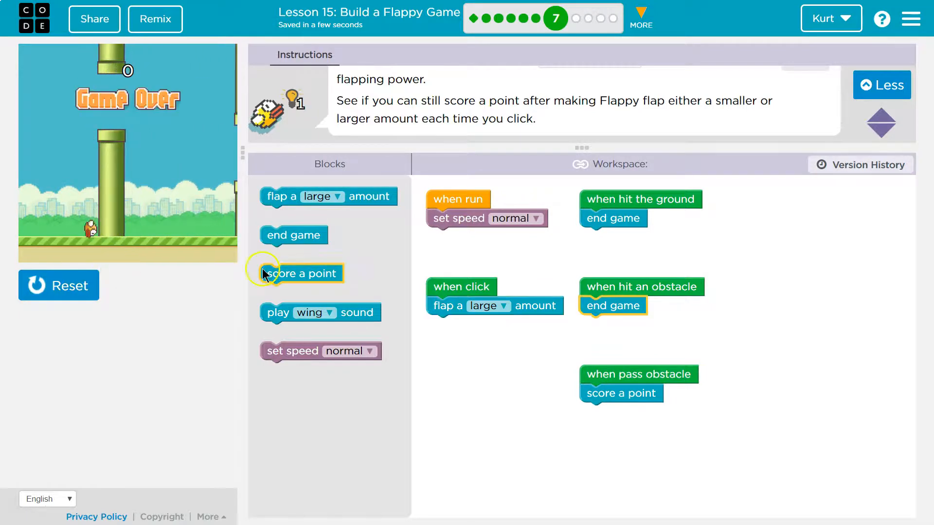
left_click(506, 306)
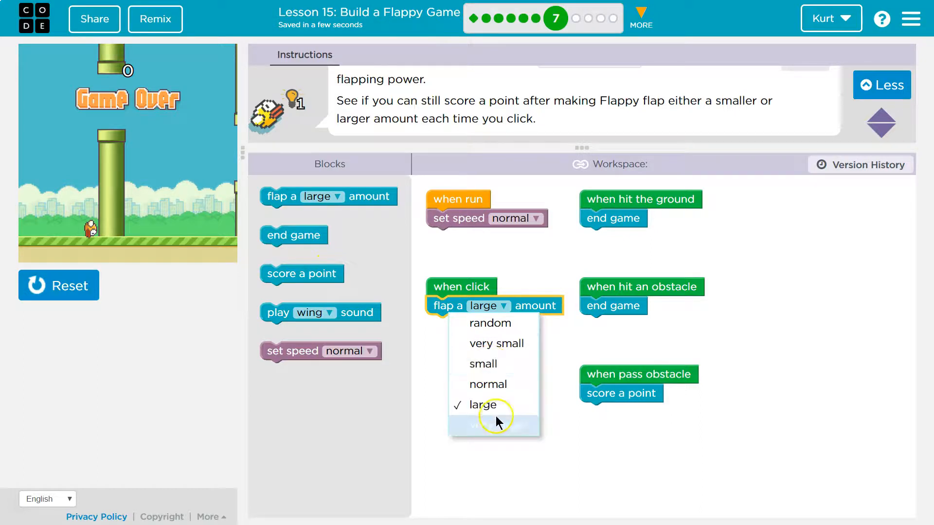
Set the flap amount to small, reset, and run the game to test it.
left_click(484, 364)
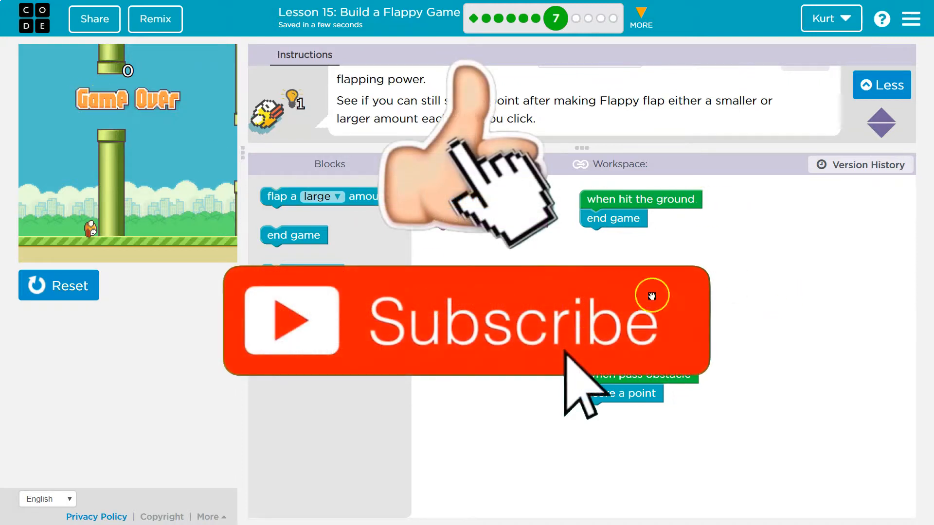
left_click(58, 286)
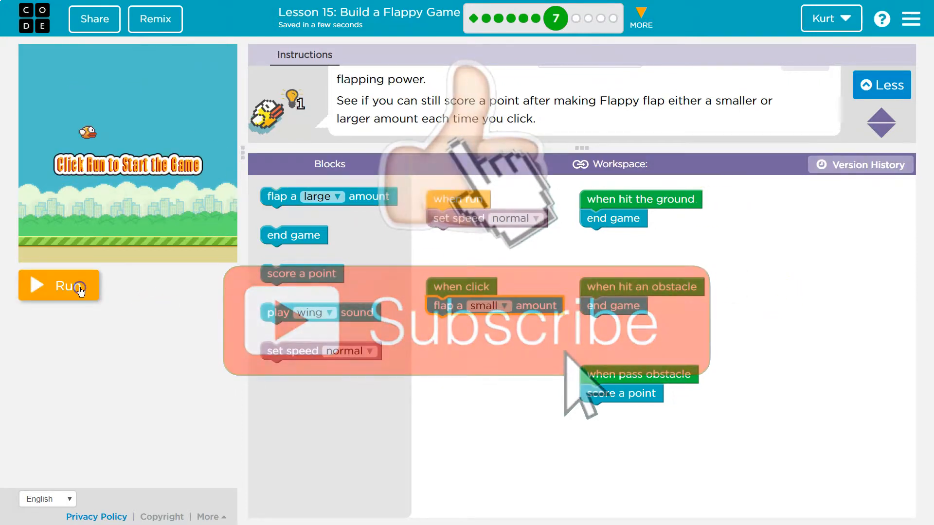
left_click(59, 285)
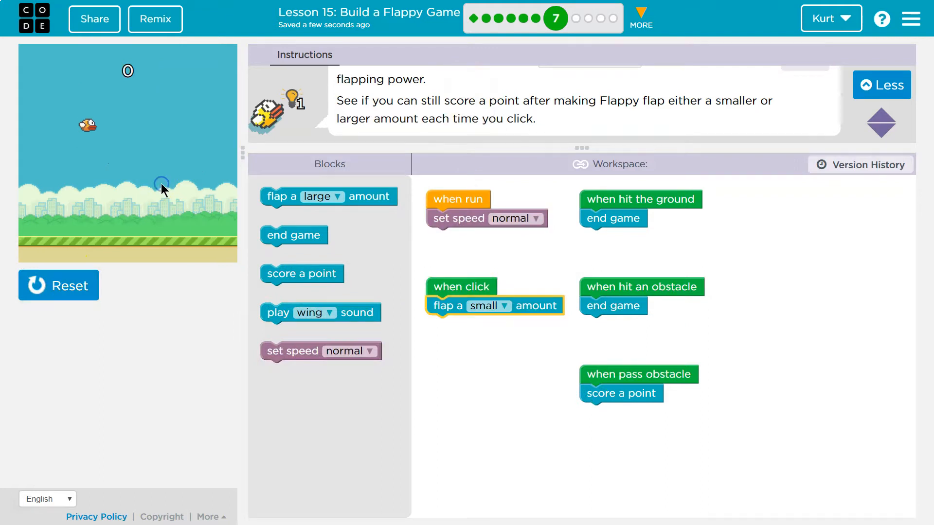